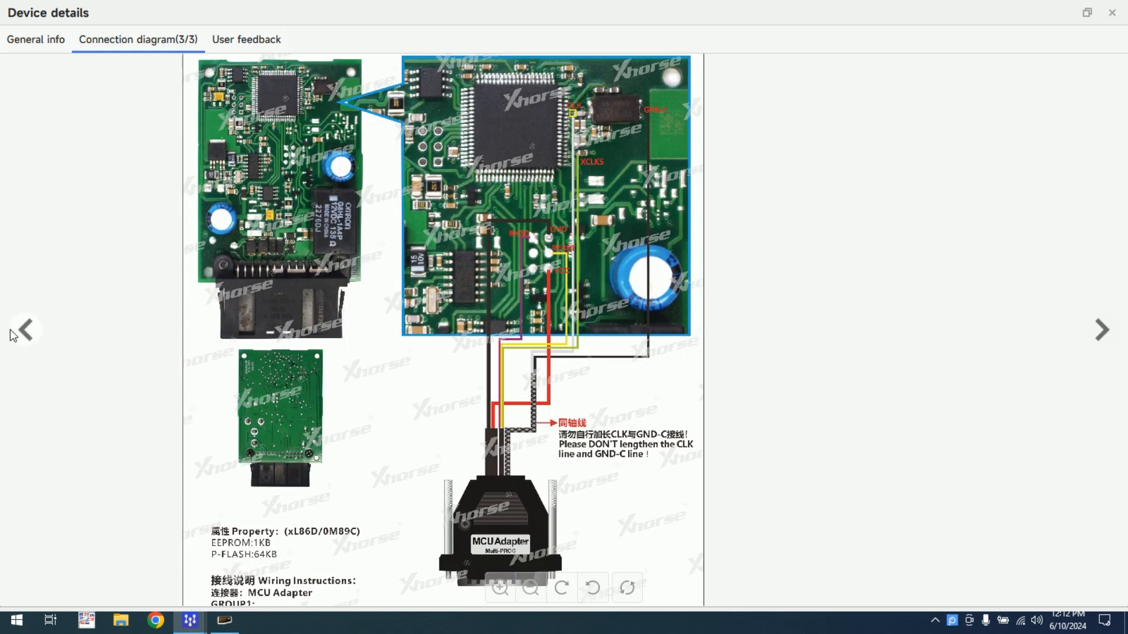
# Return to Connection diagram 1/3, the MCU Adapter V1.0 wiring overview
pyautogui.click(26, 329)
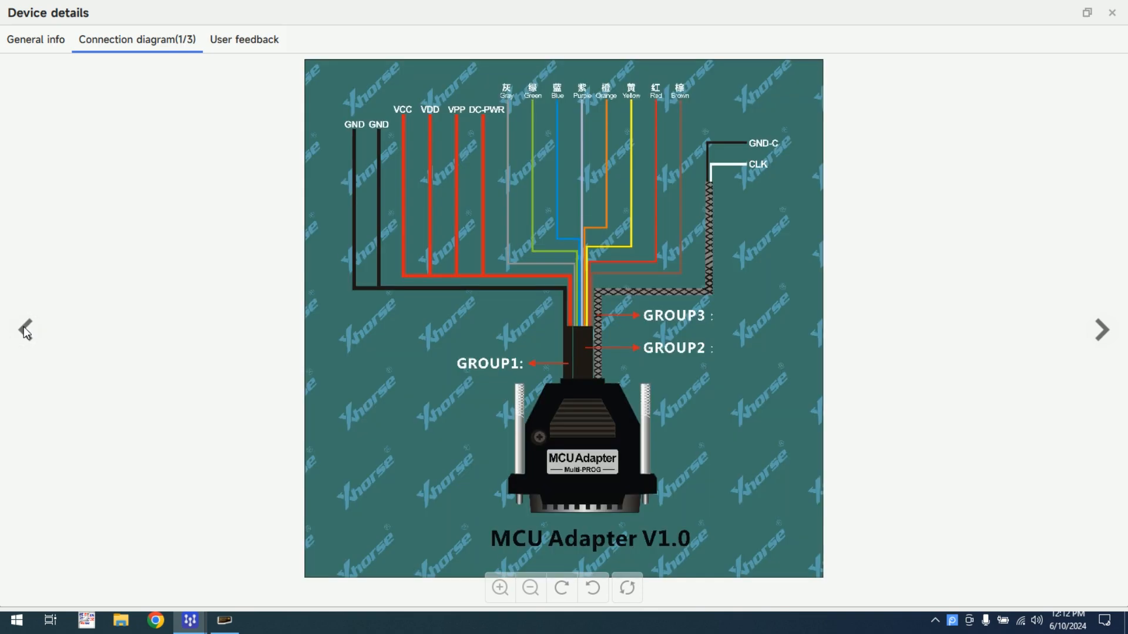
pyautogui.moveTo(990, 286)
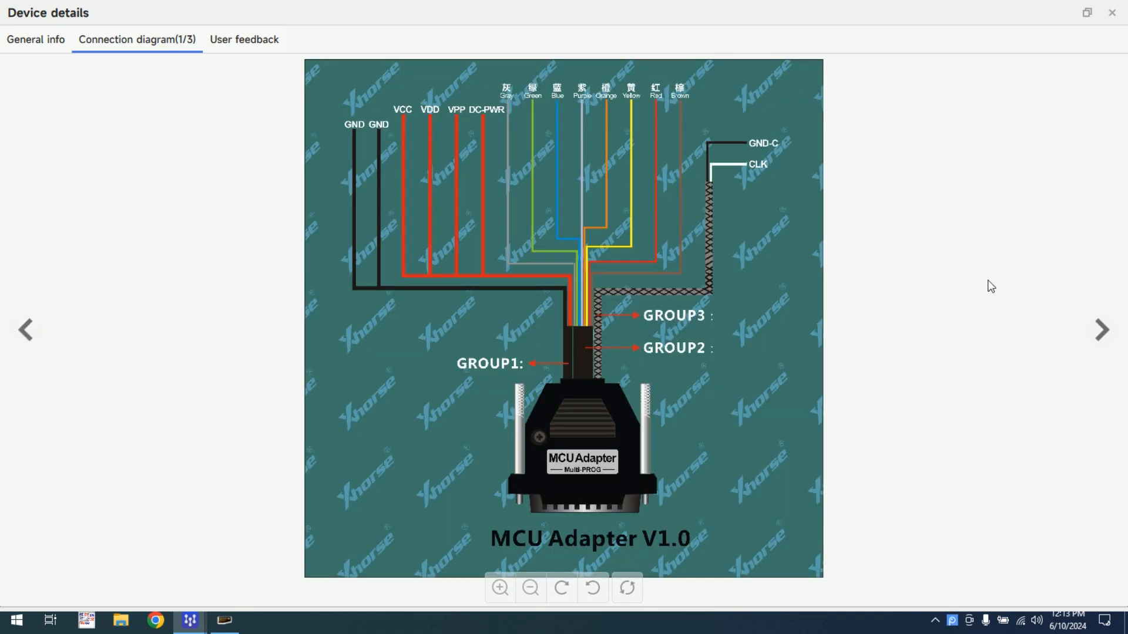
pyautogui.moveTo(904, 48)
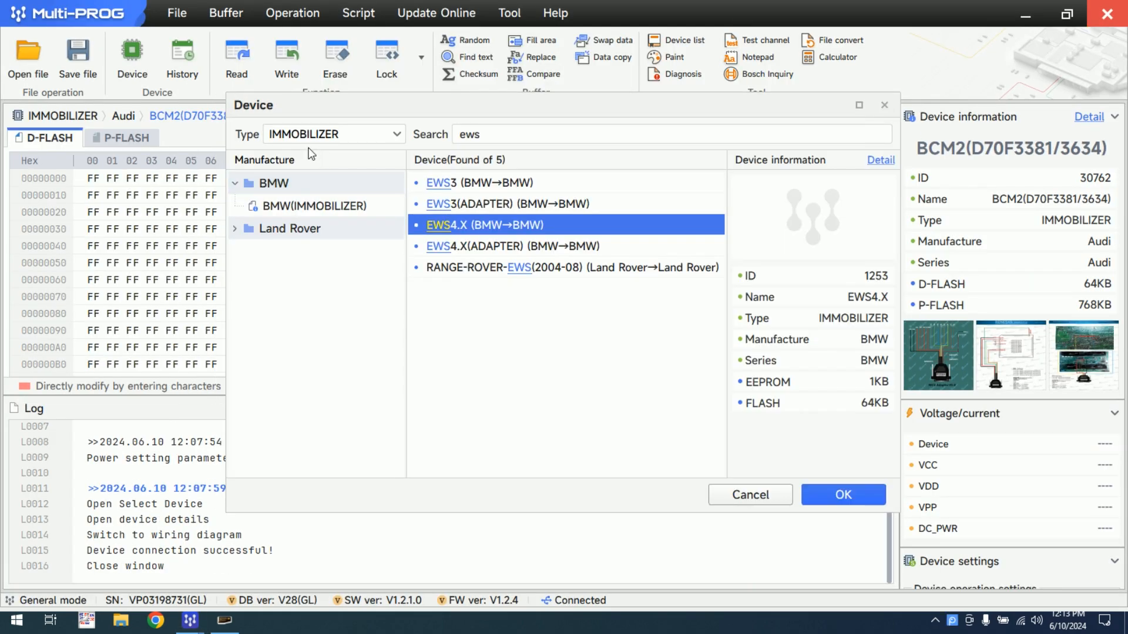
# Choose BMW EWS4.X in the Device list and confirm with OK
pyautogui.click(313, 206)
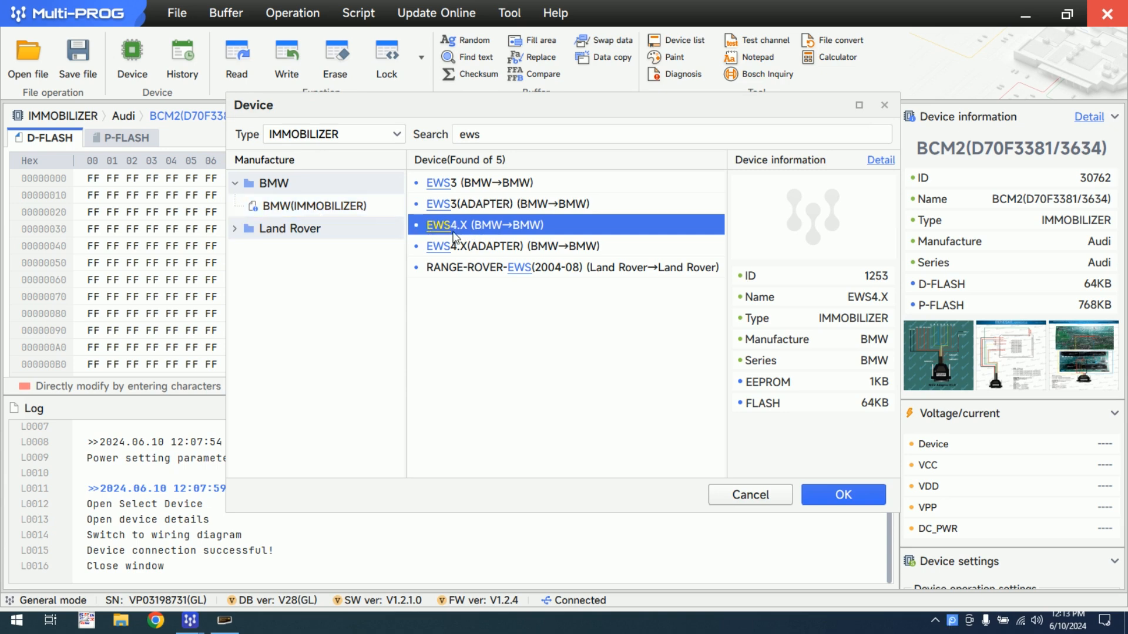
pyautogui.moveTo(618, 247)
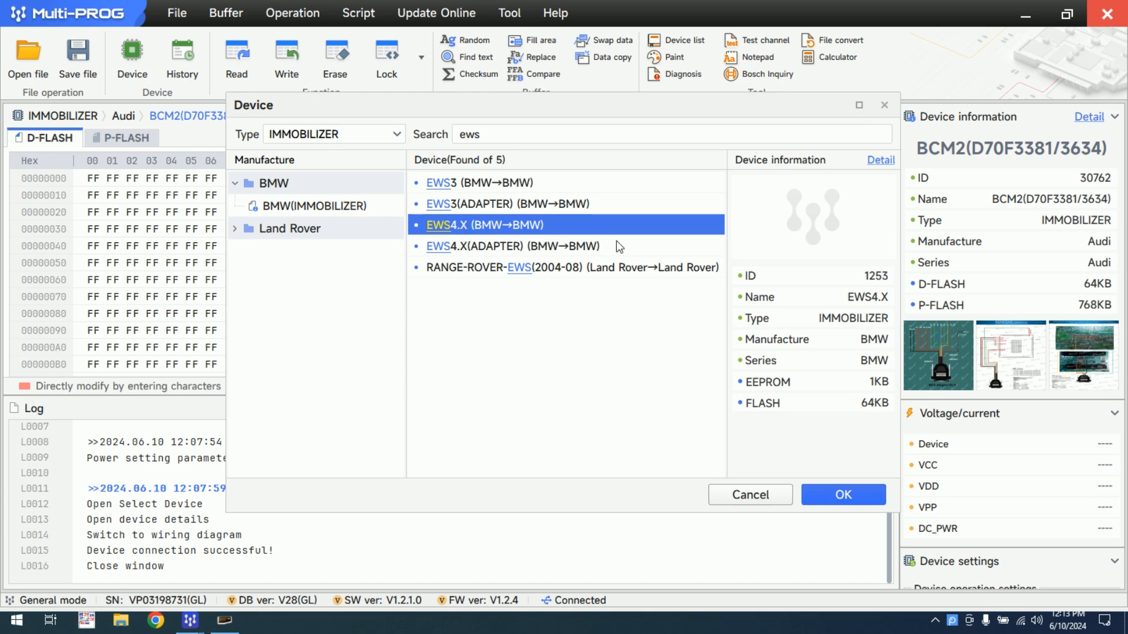
pyautogui.moveTo(834, 473)
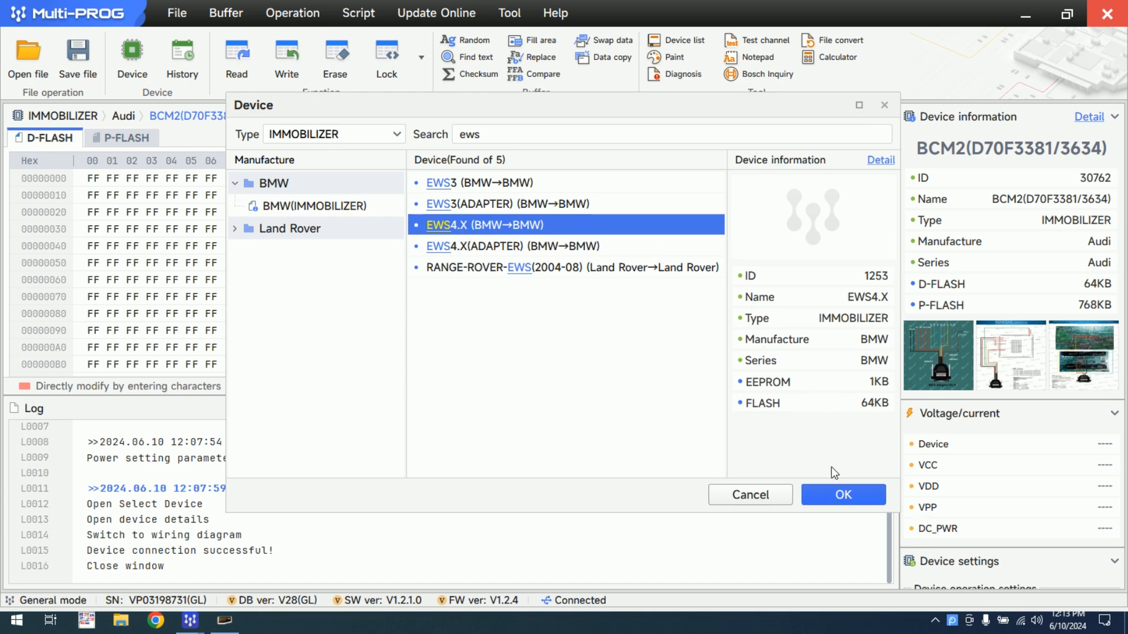
pyautogui.click(843, 494)
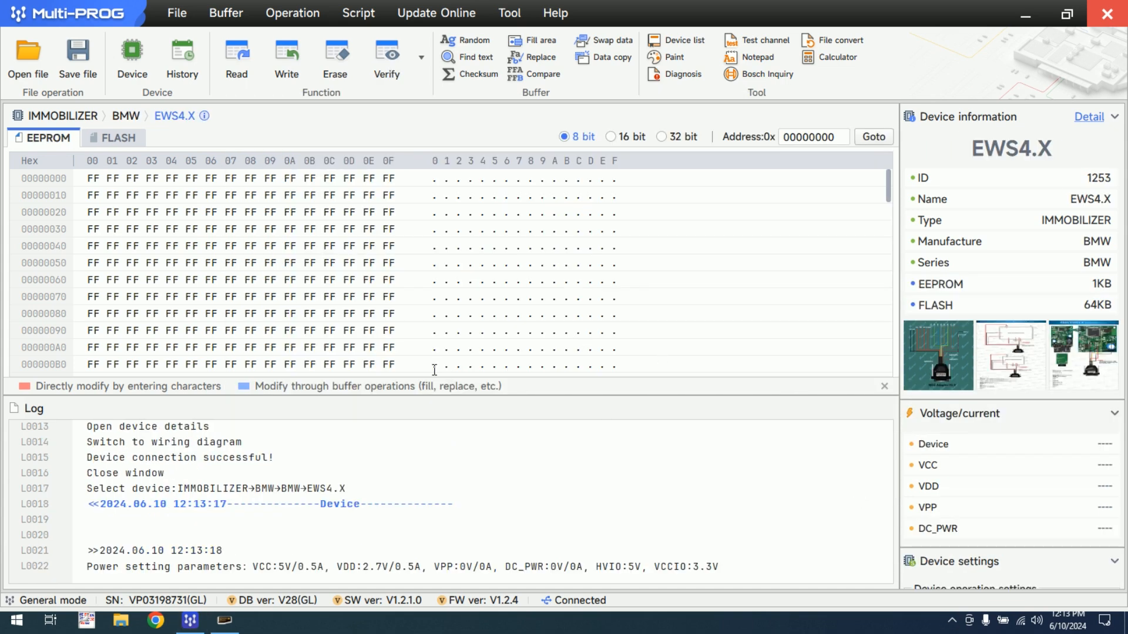
pyautogui.moveTo(276, 160)
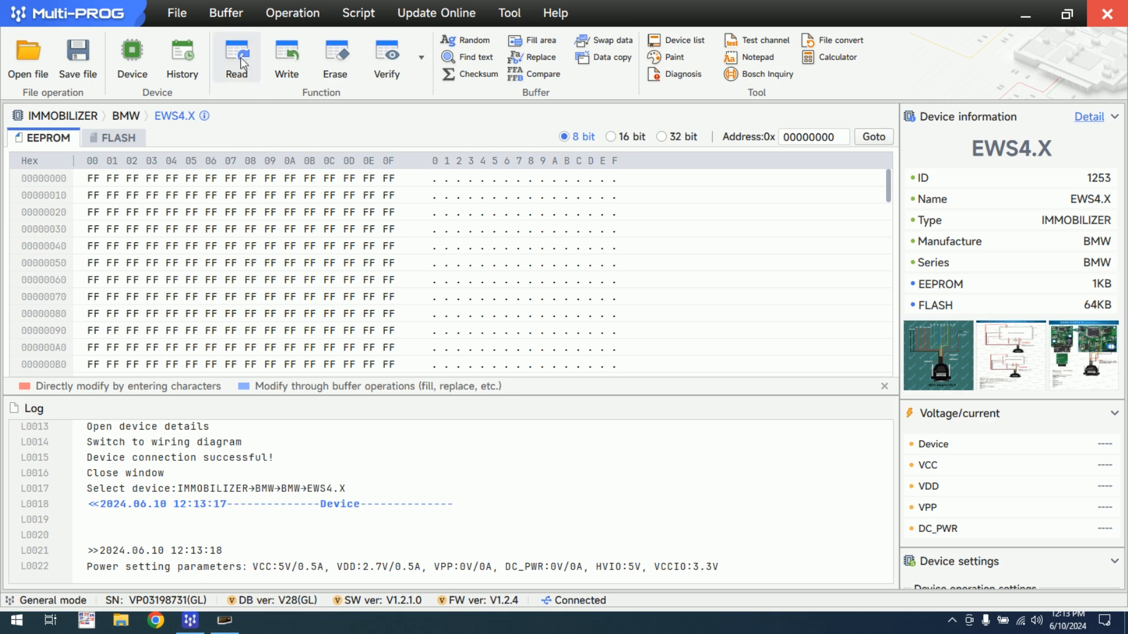
# Start reading the EWS4.X EEPROM with the Read function
pyautogui.click(237, 57)
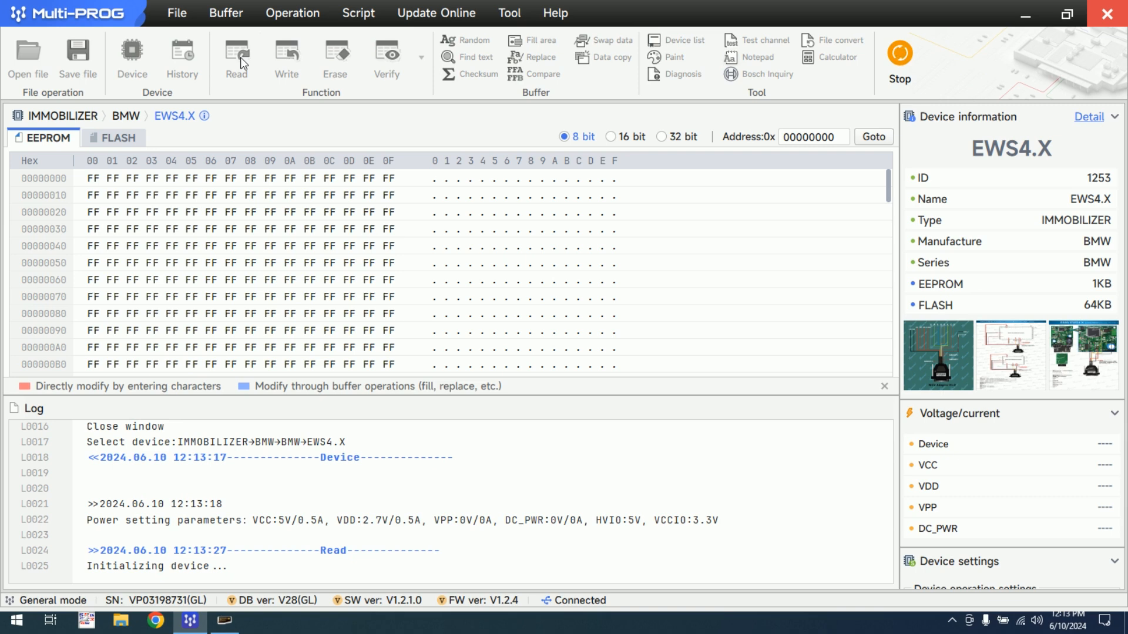
pyautogui.moveTo(41, 211)
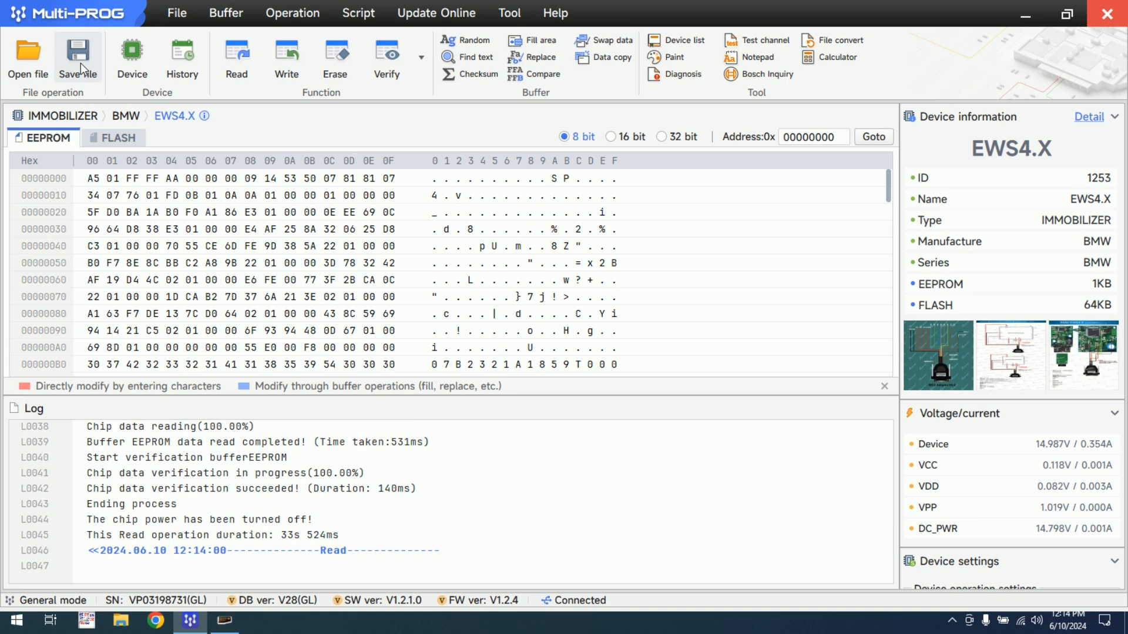
# Create folder BMW_EWS4.4_Keys on Local Disk D: and save the EEPROM .bin there
pyautogui.click(77, 59)
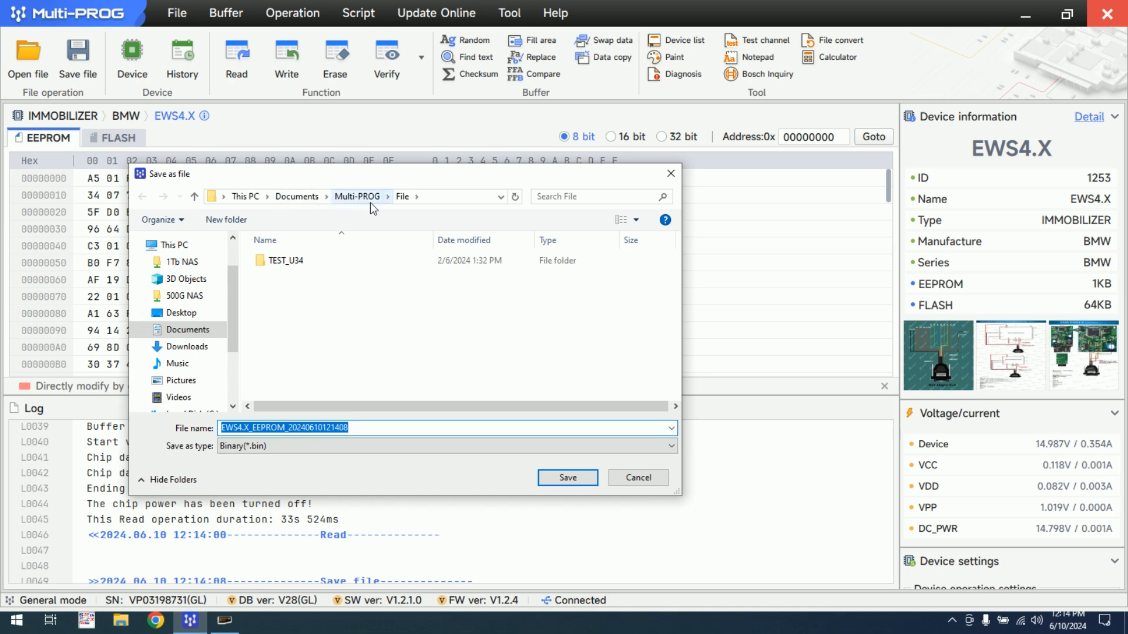
pyautogui.moveTo(282, 211)
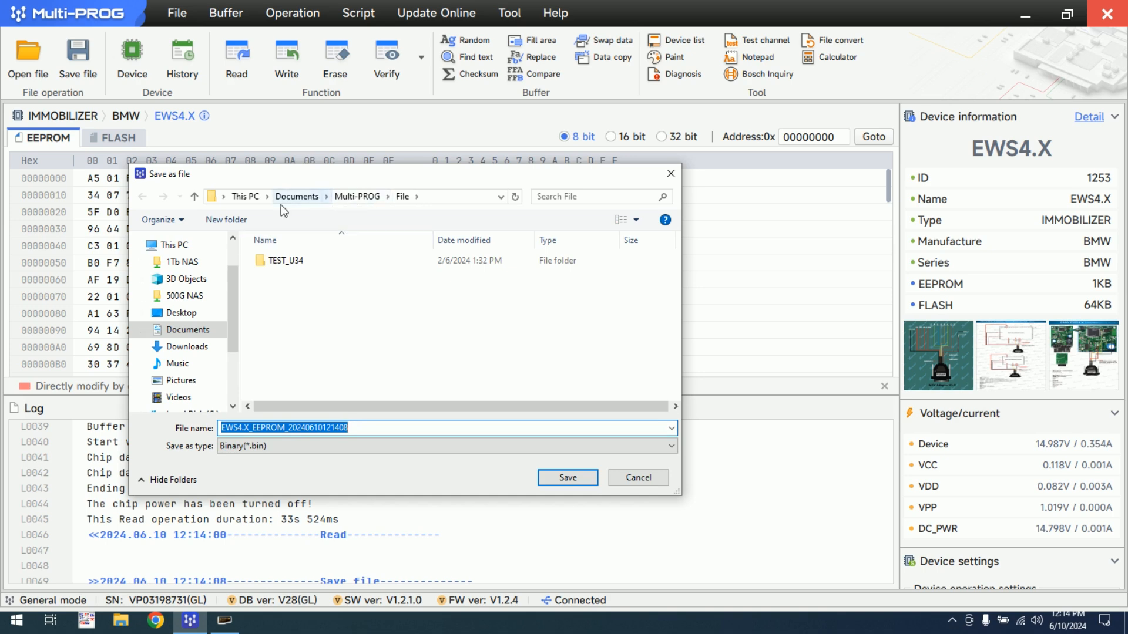
pyautogui.moveTo(231, 390)
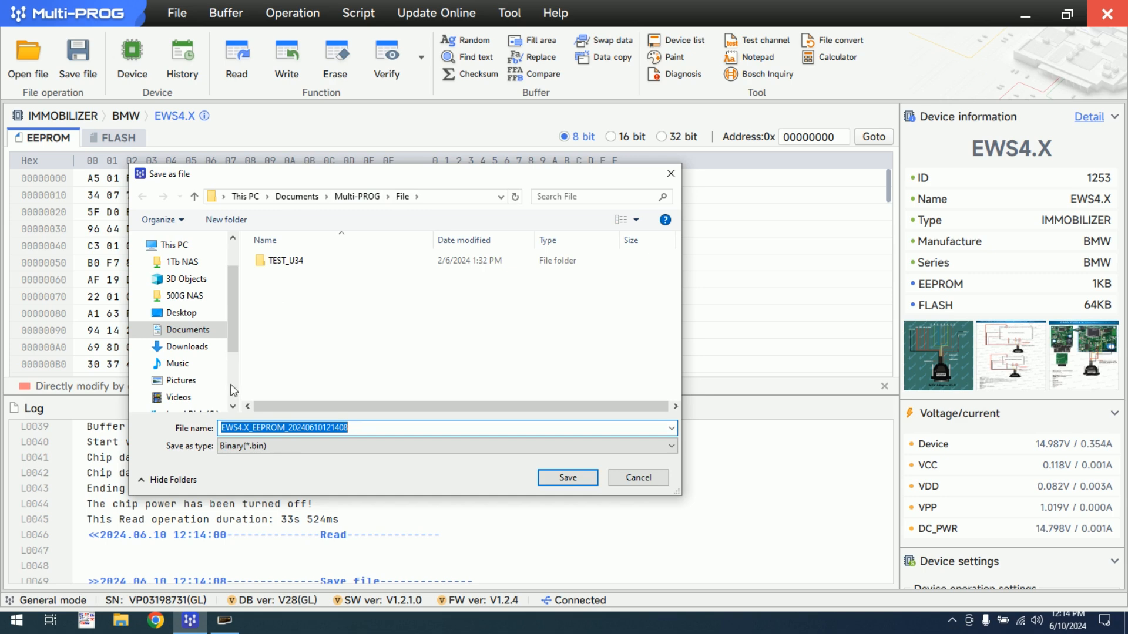
pyautogui.click(192, 324)
pyautogui.write('BMW_EWS4.4')
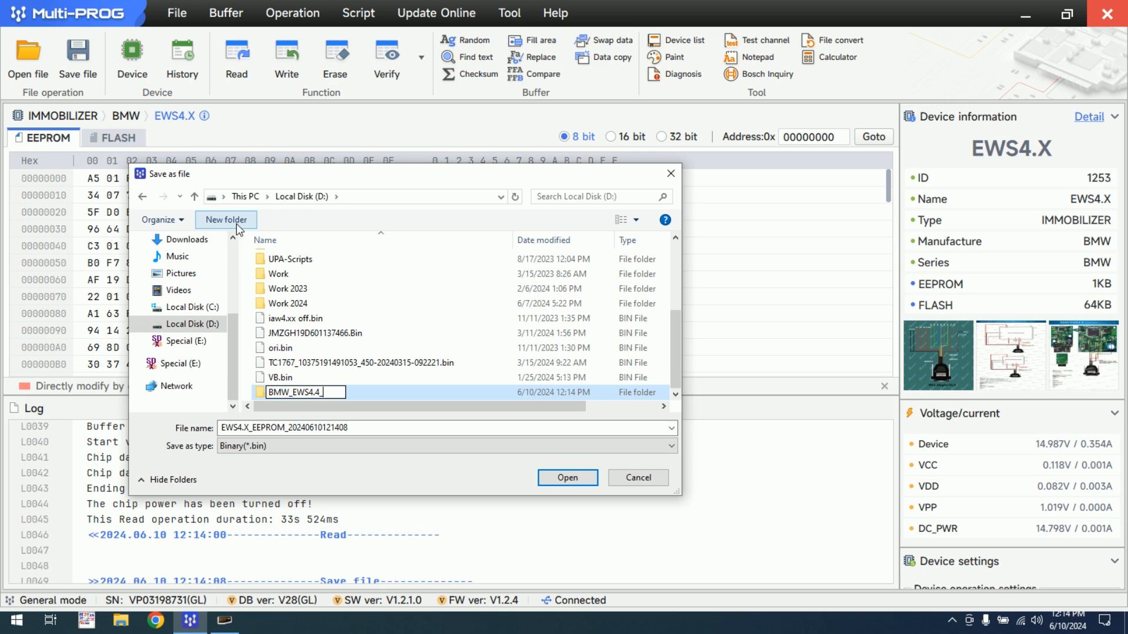
pyautogui.write('_Keys')
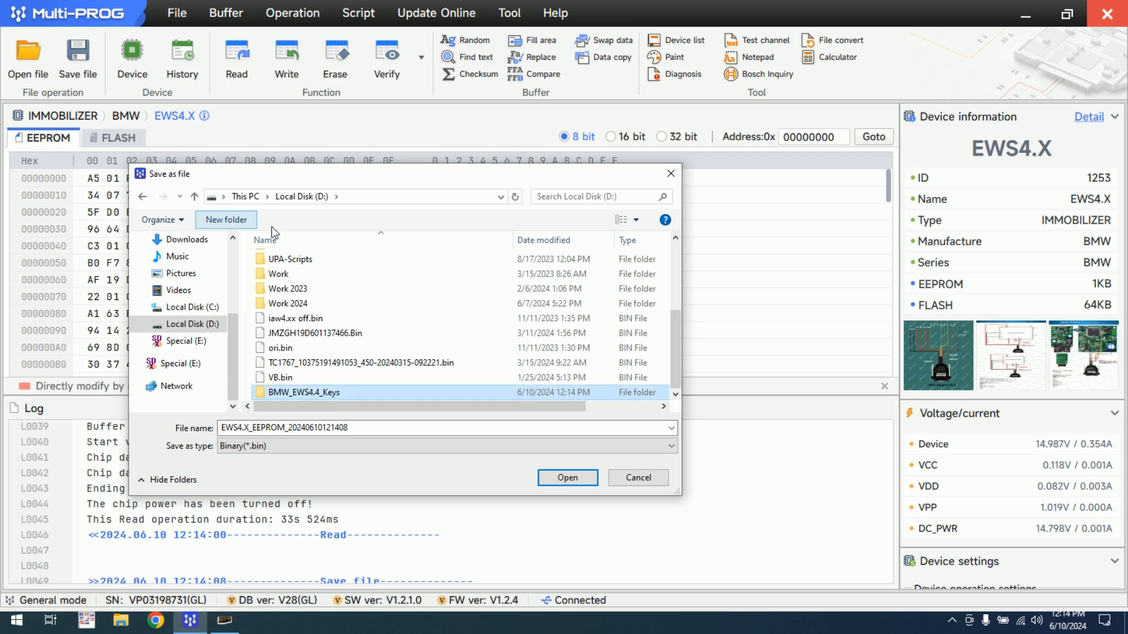
pyautogui.doubleClick(303, 392)
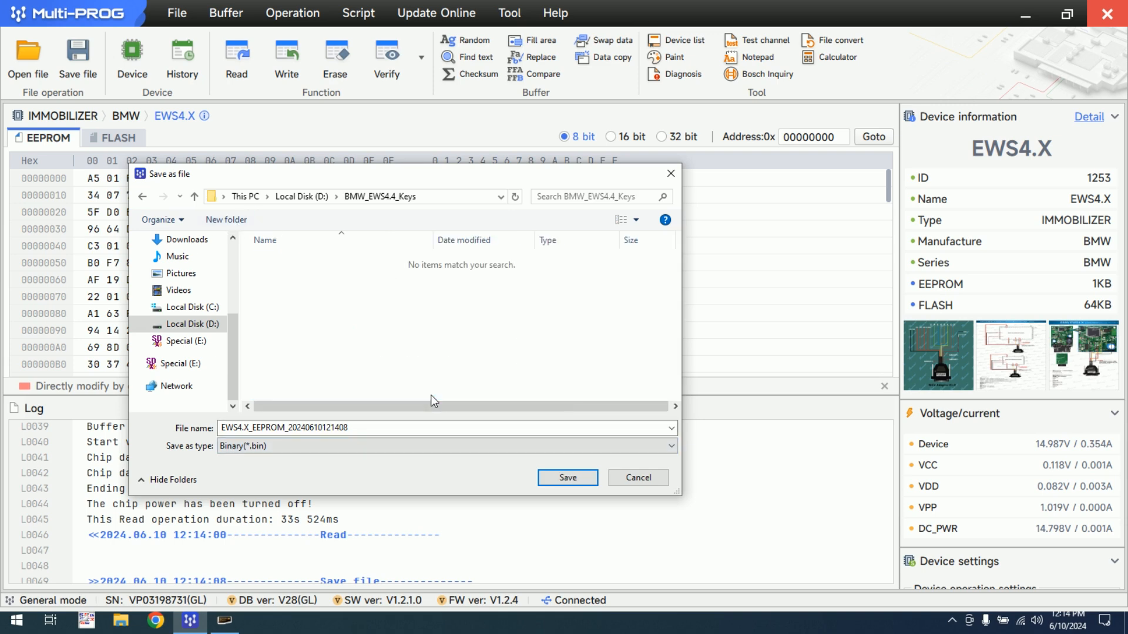
pyautogui.click(566, 477)
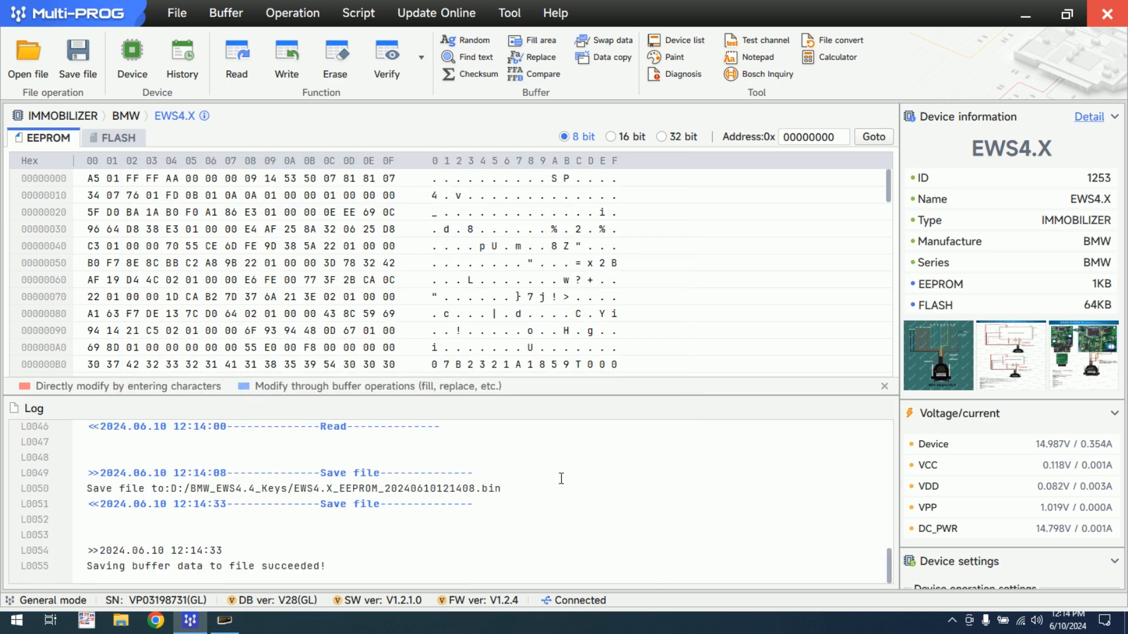
pyautogui.moveTo(815, 413)
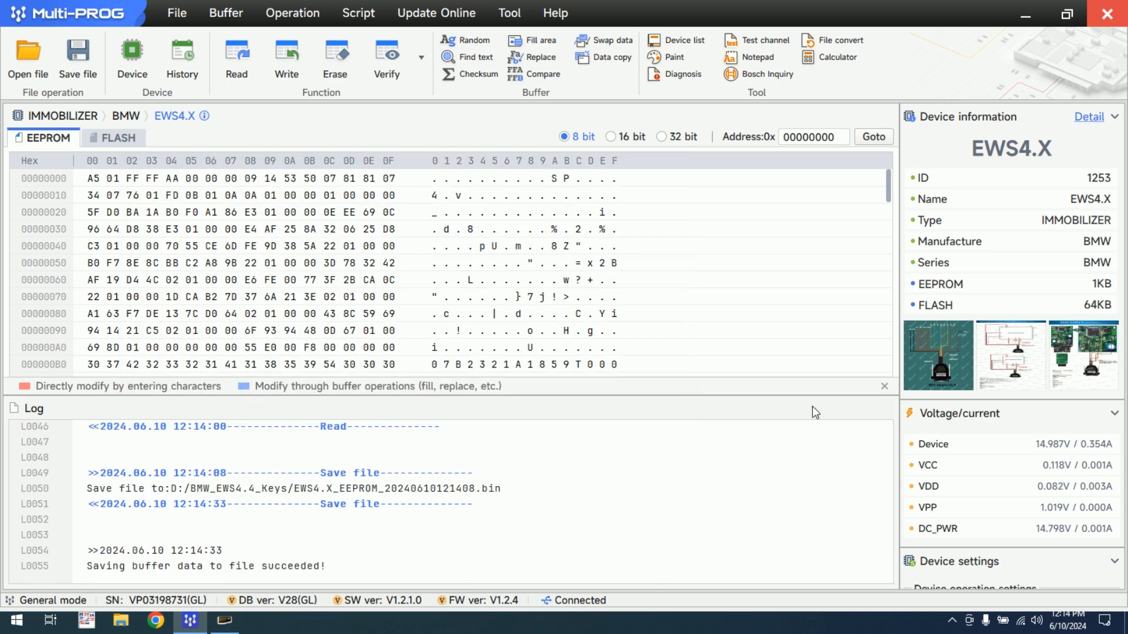
pyautogui.moveTo(1019, 137)
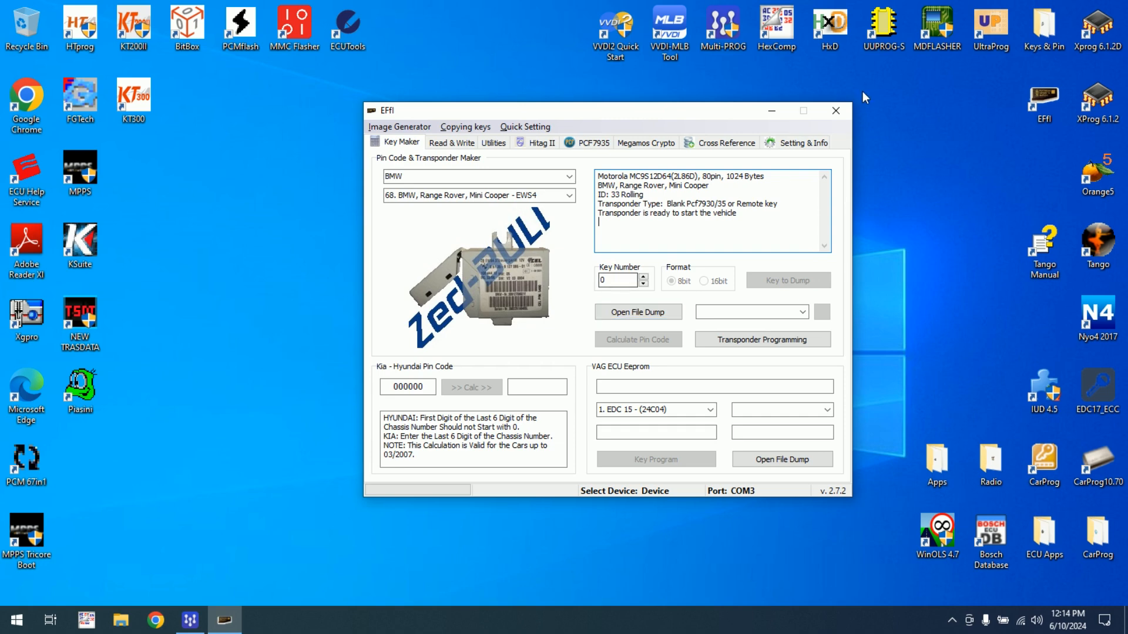
# Set the device port to COM16 and load the EWS4.X_EEPROM .bin from drive D
pyautogui.click(803, 142)
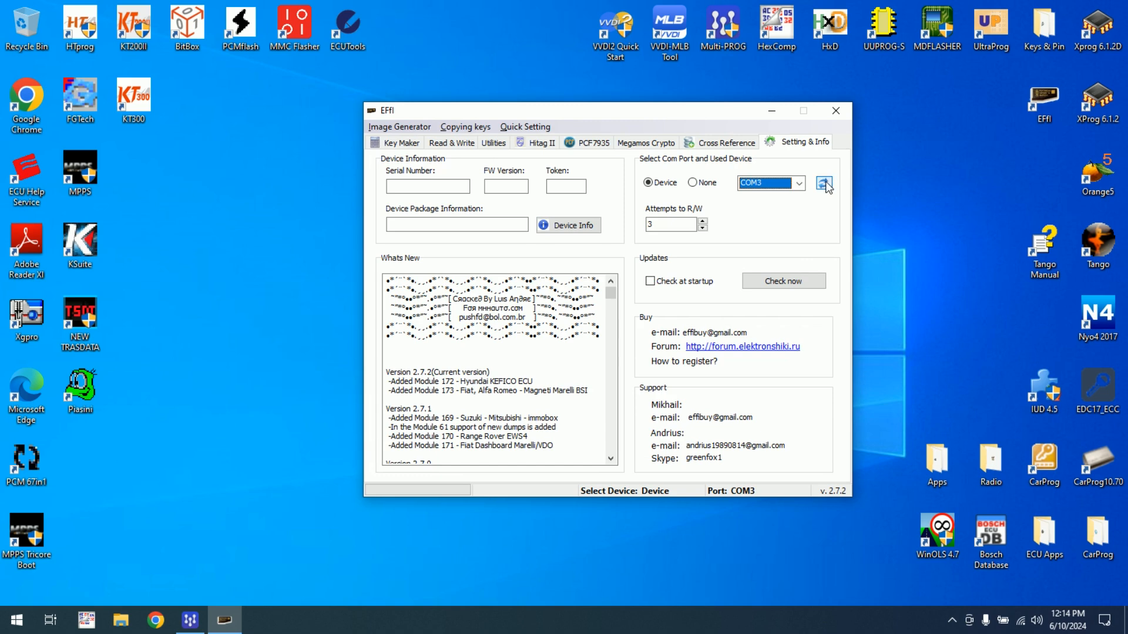
pyautogui.click(823, 183)
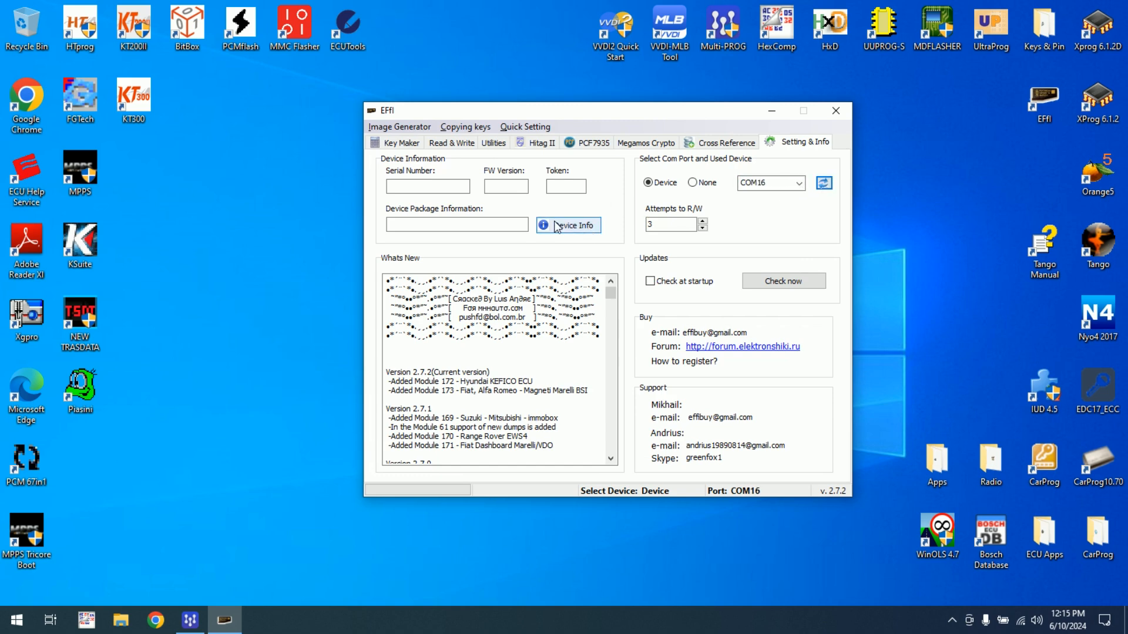
pyautogui.click(402, 142)
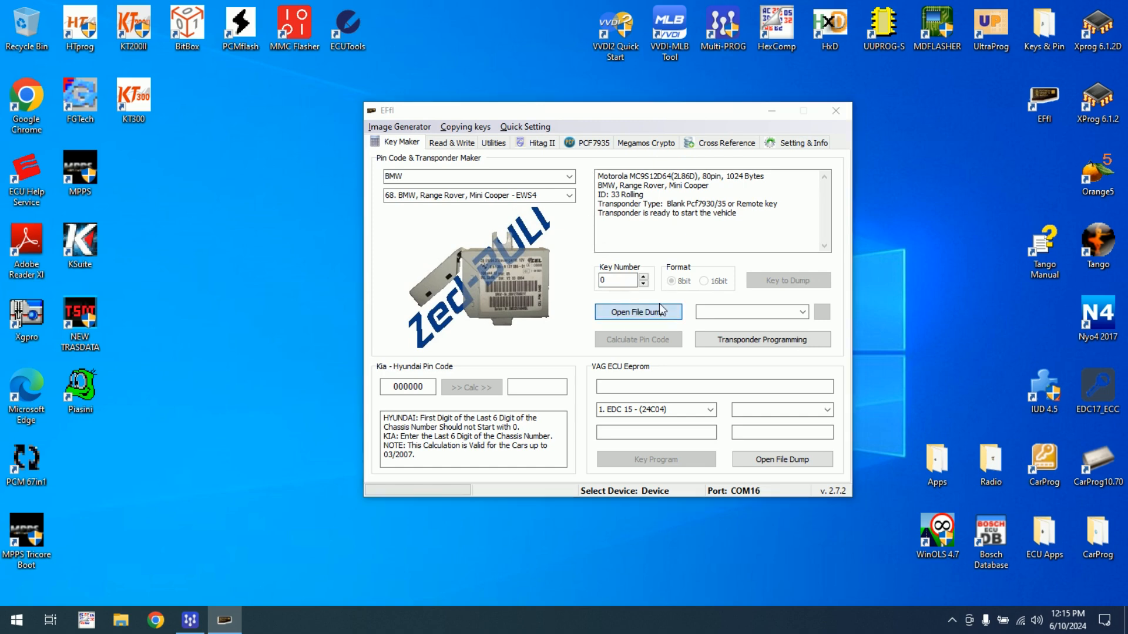
pyautogui.click(638, 312)
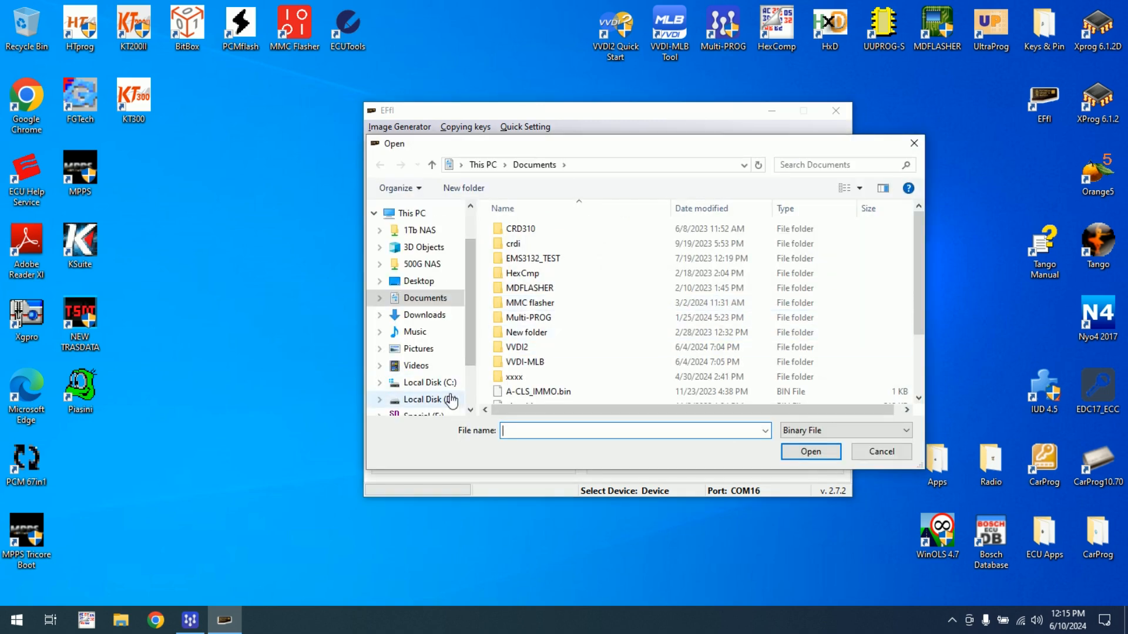
pyautogui.click(427, 400)
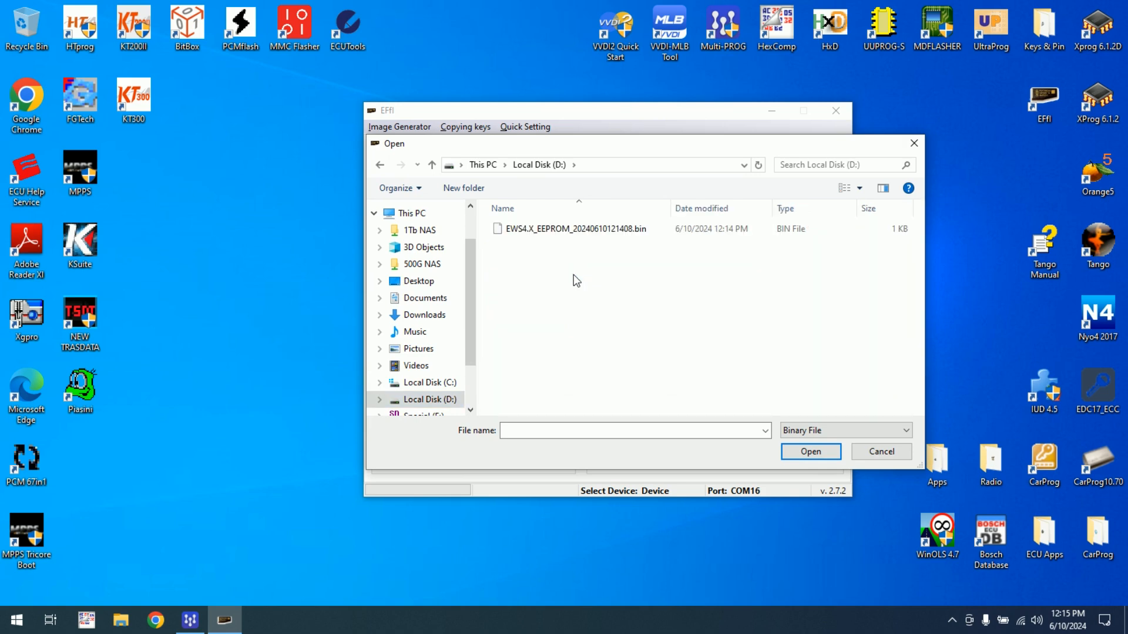
pyautogui.click(809, 452)
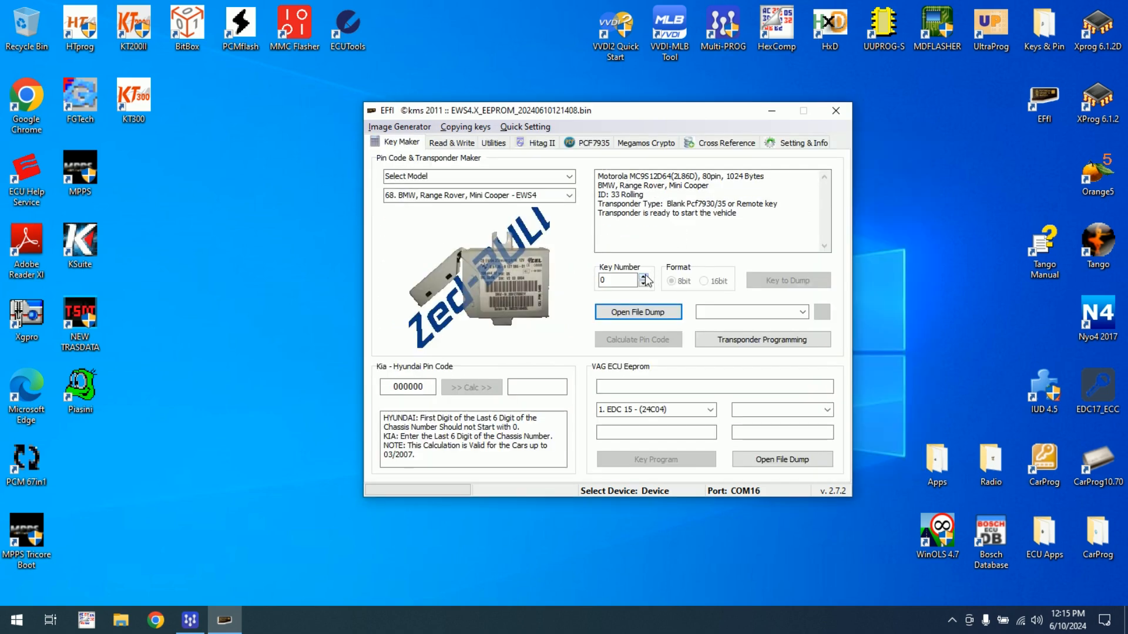
# Set key number 2, produce a PCF7935 transponder, and dismiss the success message
pyautogui.click(646, 277)
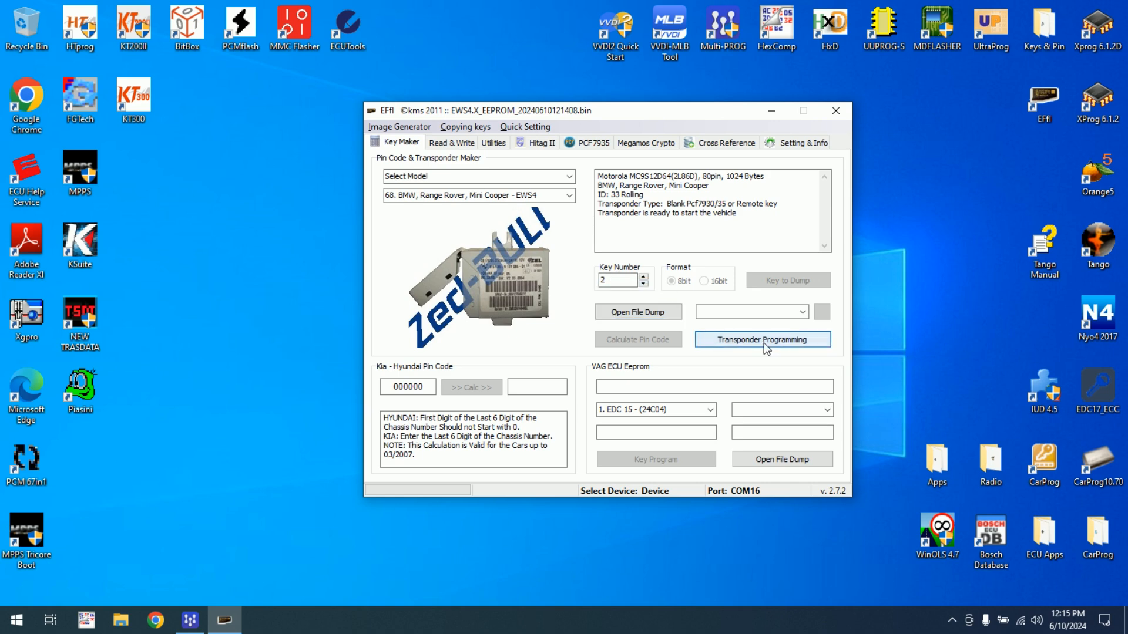
pyautogui.click(762, 340)
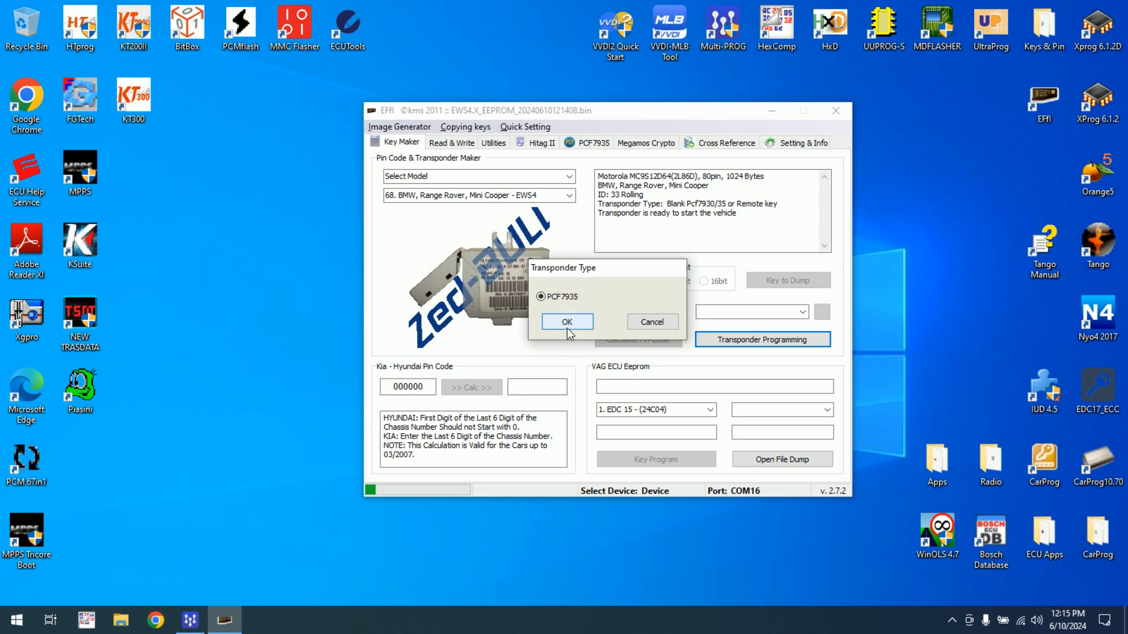
pyautogui.click(566, 322)
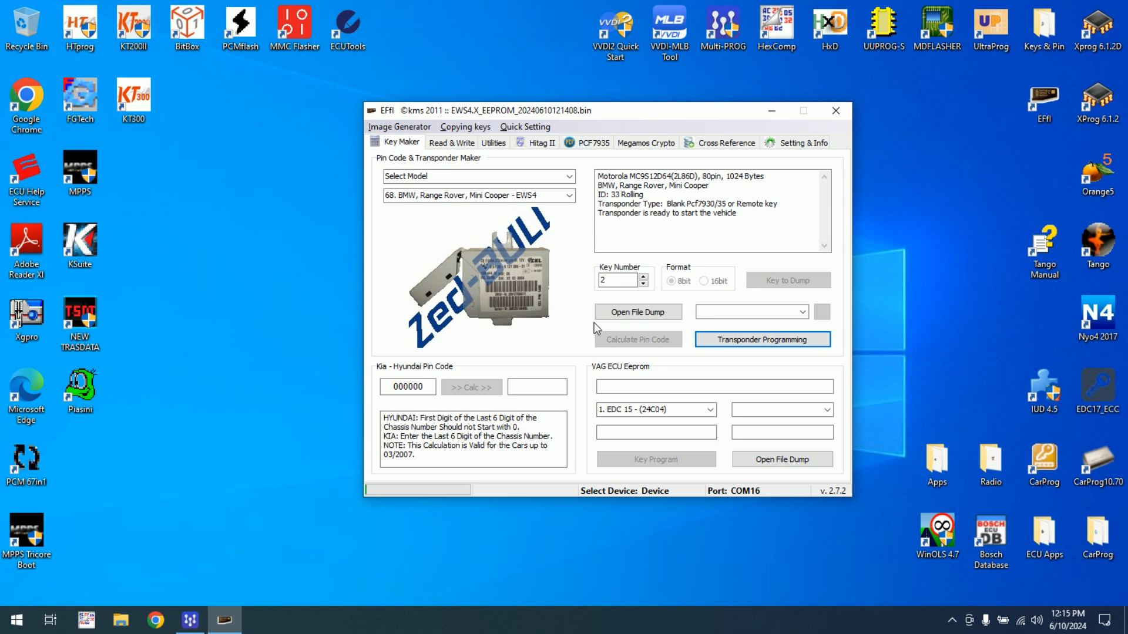
pyautogui.click(761, 339)
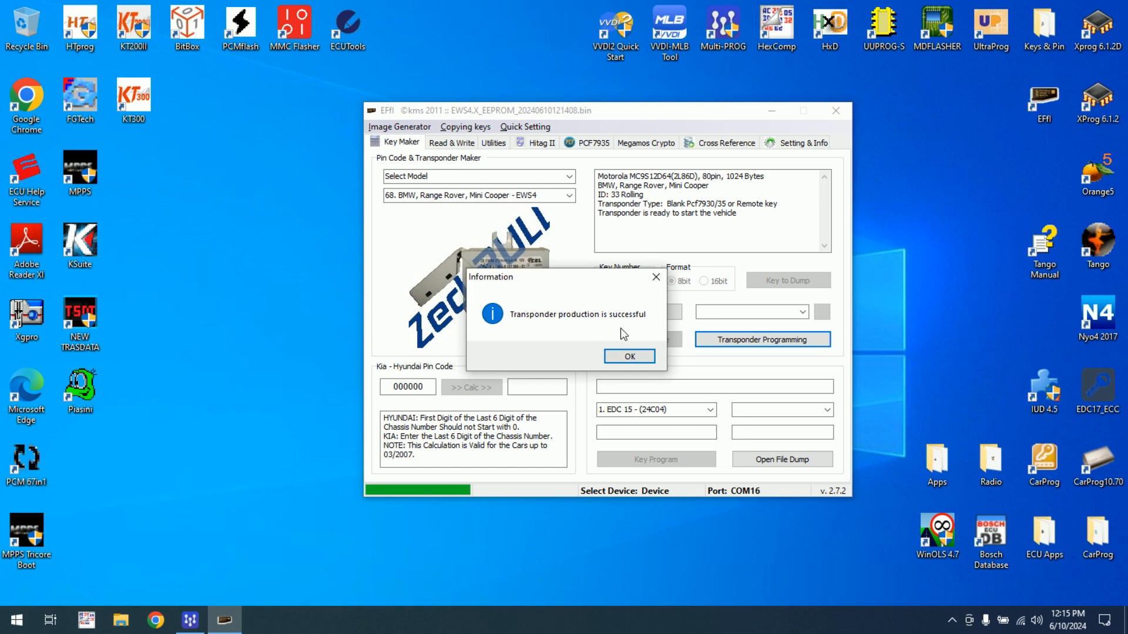
pyautogui.click(628, 356)
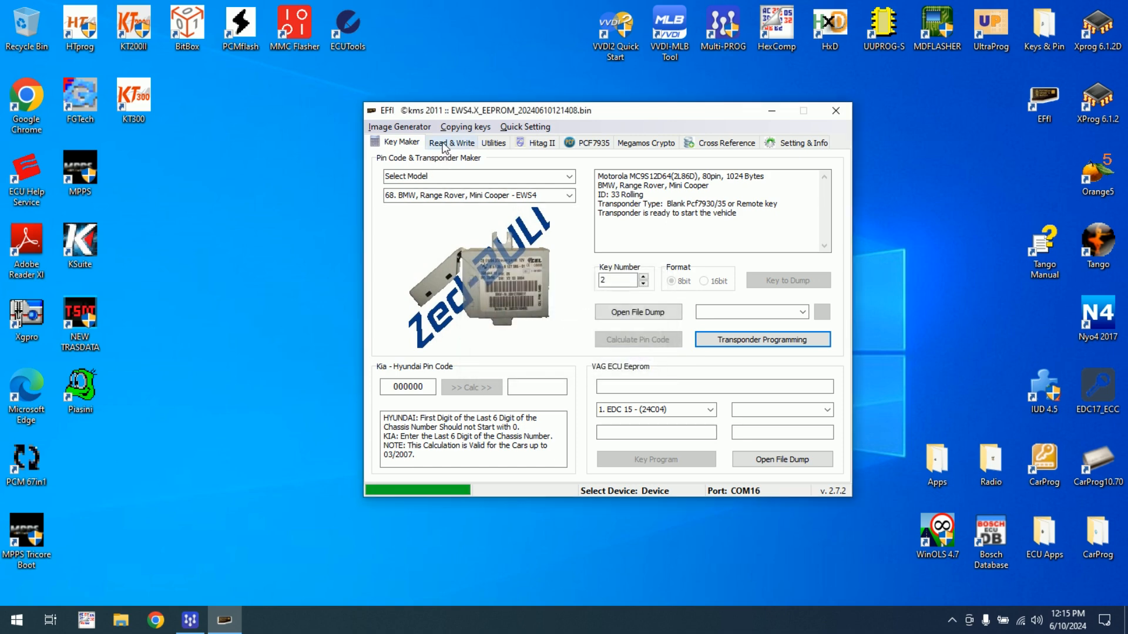
# On Read & Write, read the key 02 and key 01 transponders, then close EFFI
pyautogui.click(451, 141)
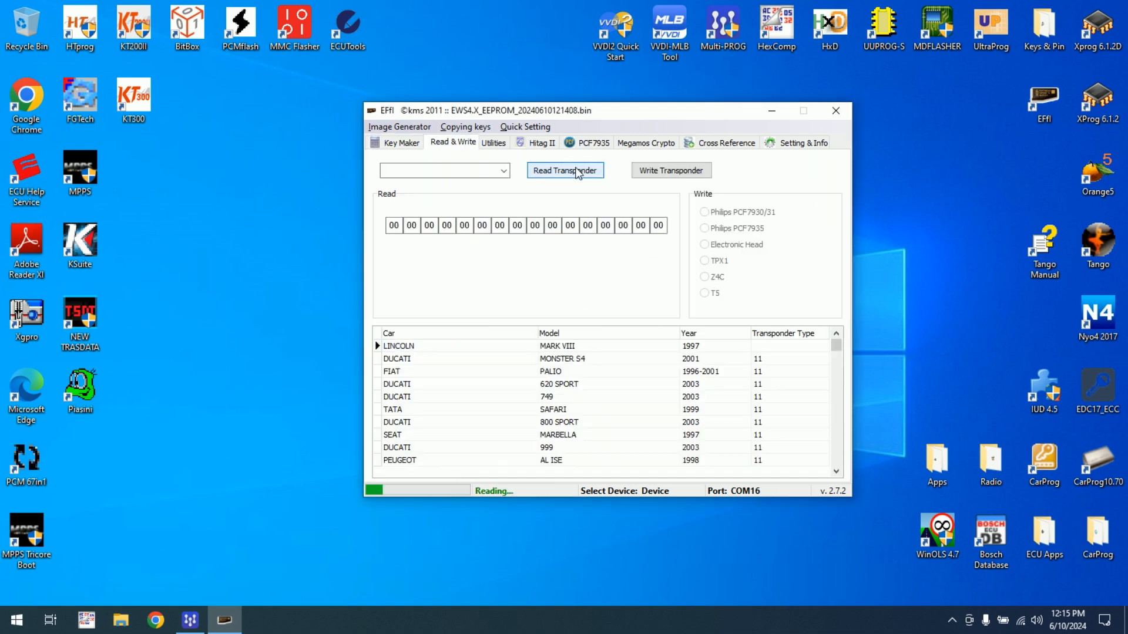
pyautogui.click(564, 170)
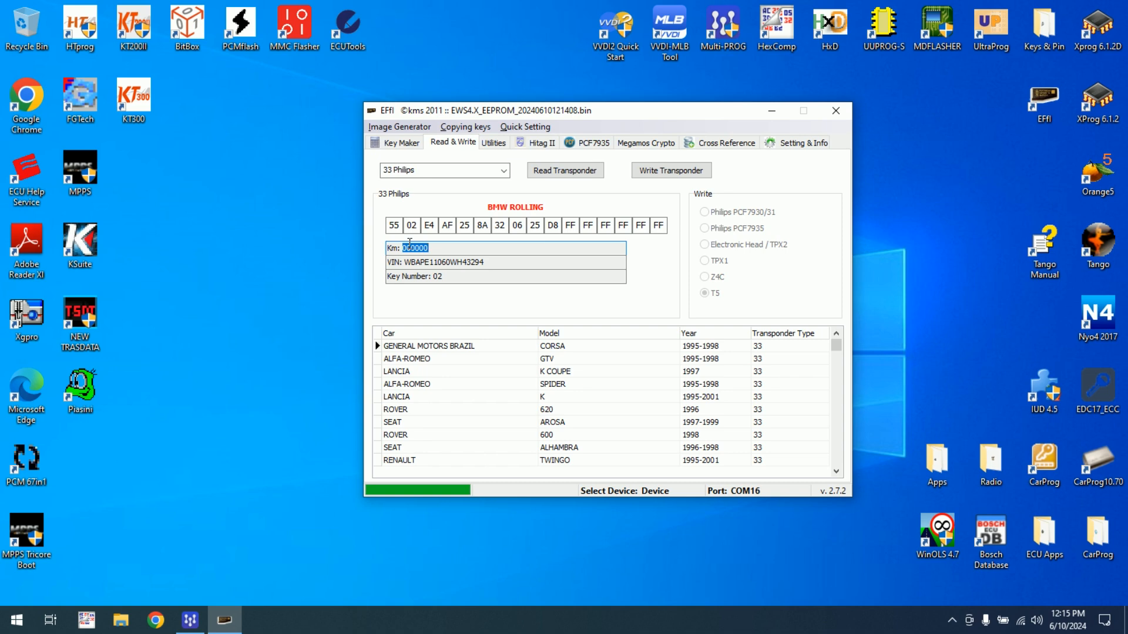
pyautogui.click(565, 170)
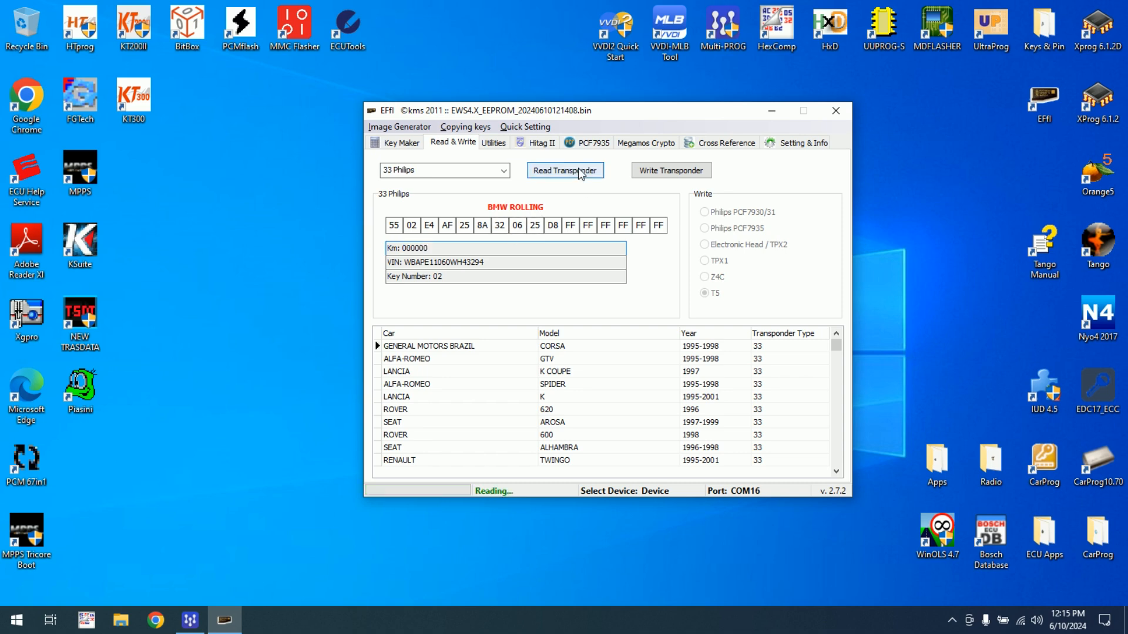
pyautogui.click(565, 171)
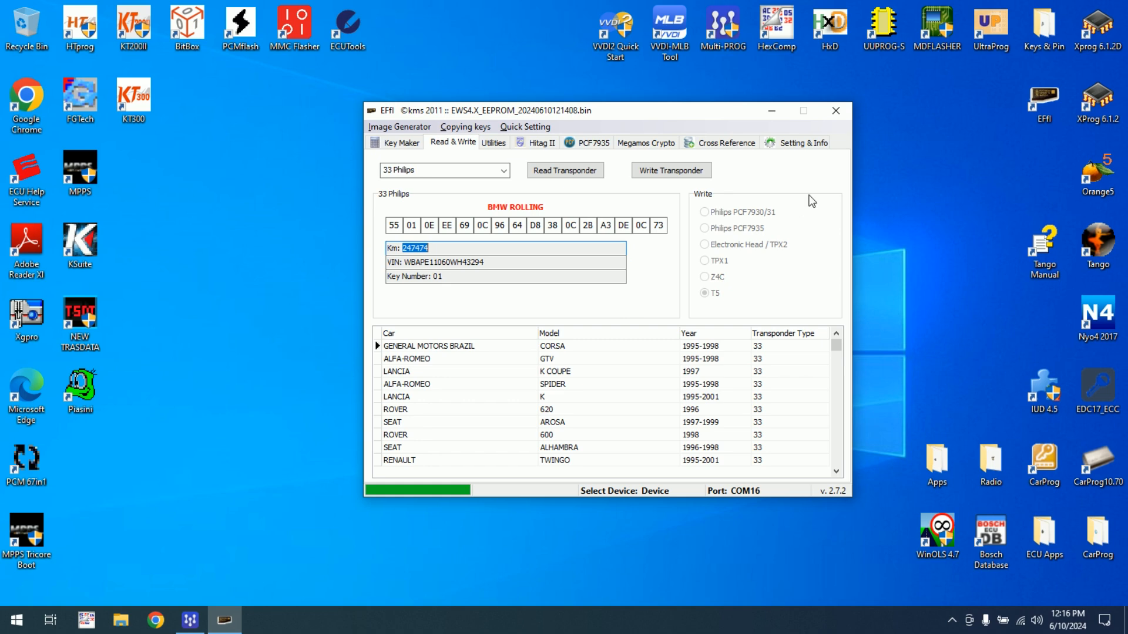
pyautogui.moveTo(836, 111)
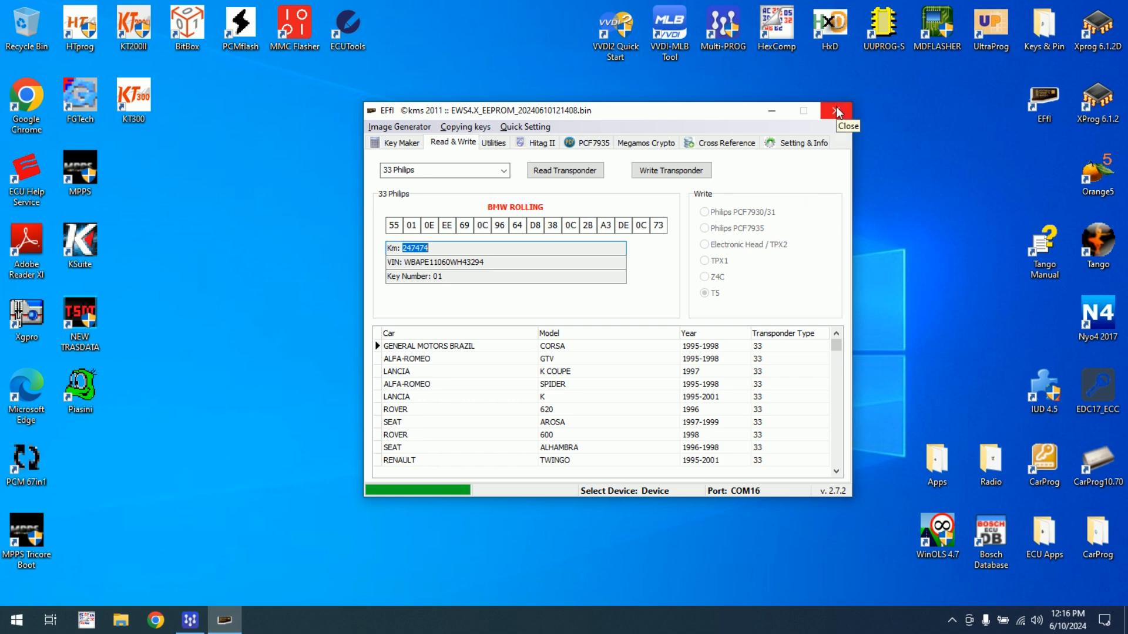
pyautogui.click(836, 110)
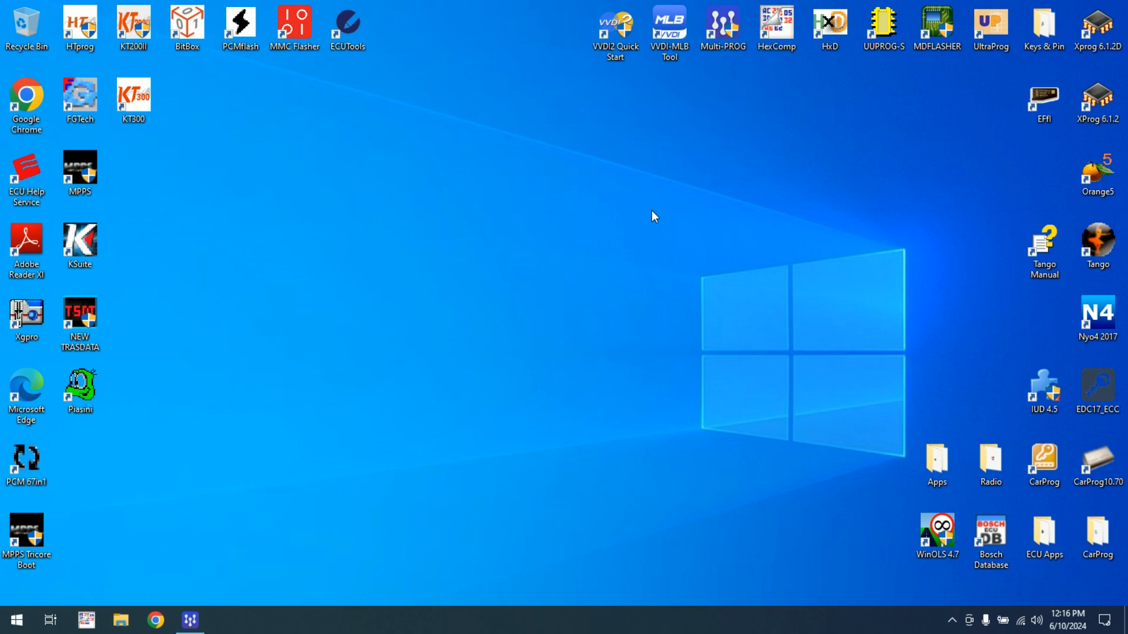
pyautogui.moveTo(884, 159)
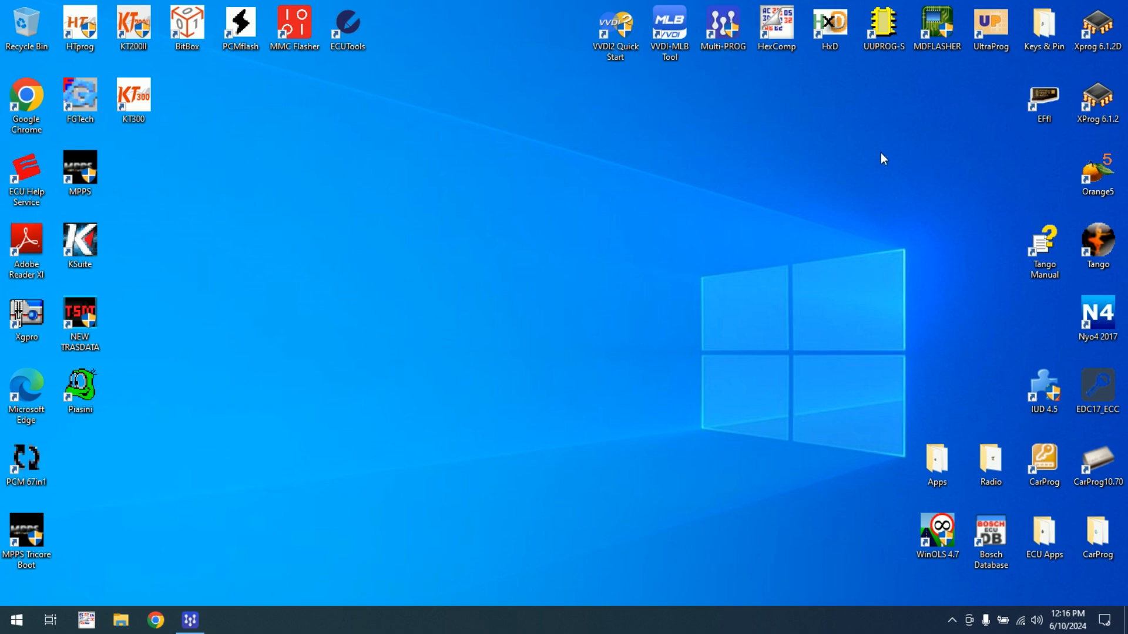
# Open the Keys & Pin desktop folder and start EWS Editor 3.2
pyautogui.doubleClick(1044, 24)
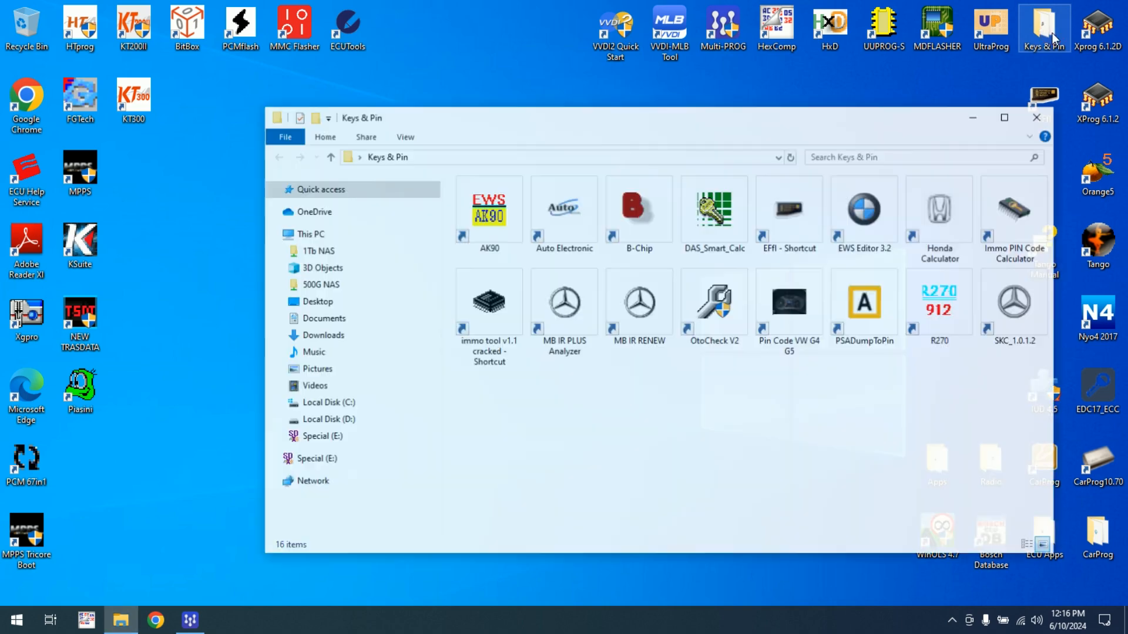
pyautogui.click(863, 209)
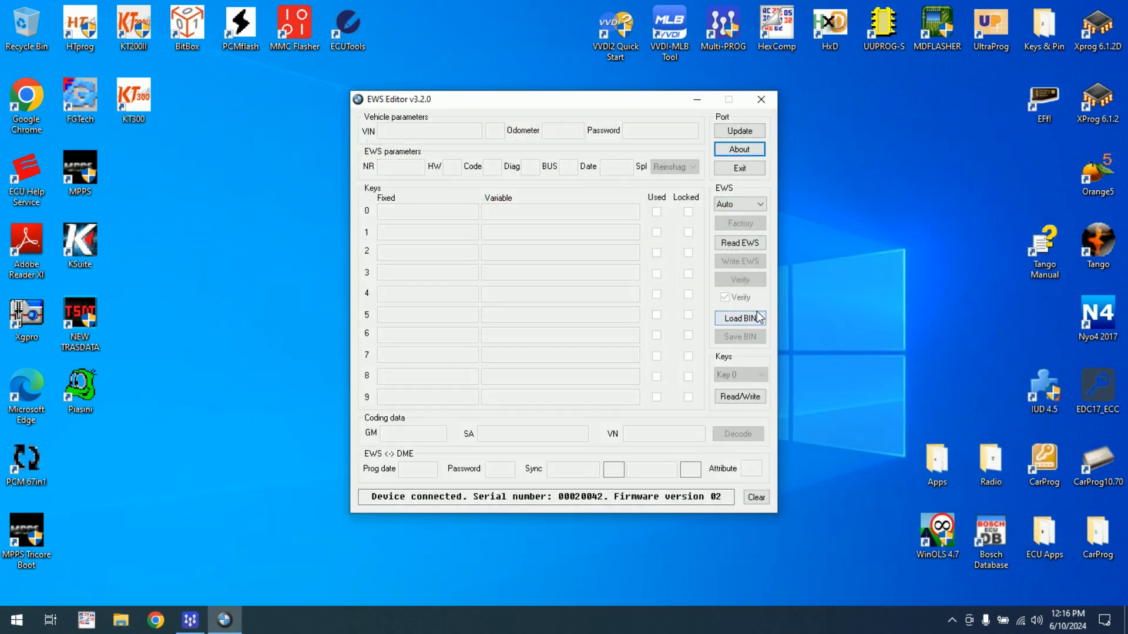
# Load EWS4.X_EEPROM .bin from BMW_EWS4.4_Keys, showing VIN, odometer 247474 and key slots
pyautogui.click(739, 318)
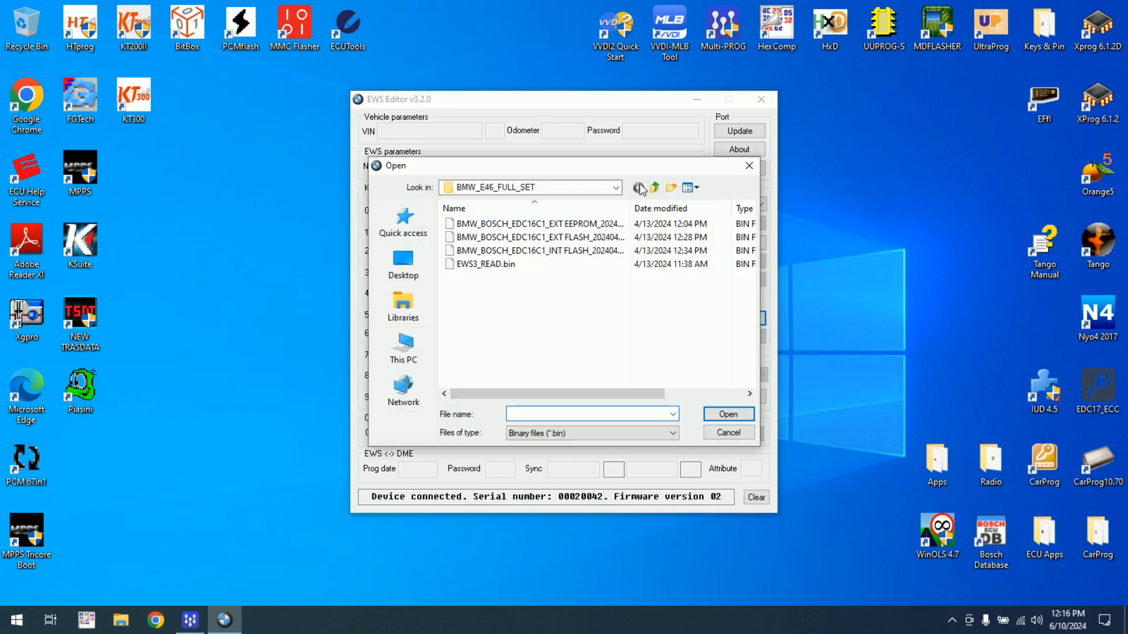
pyautogui.click(615, 188)
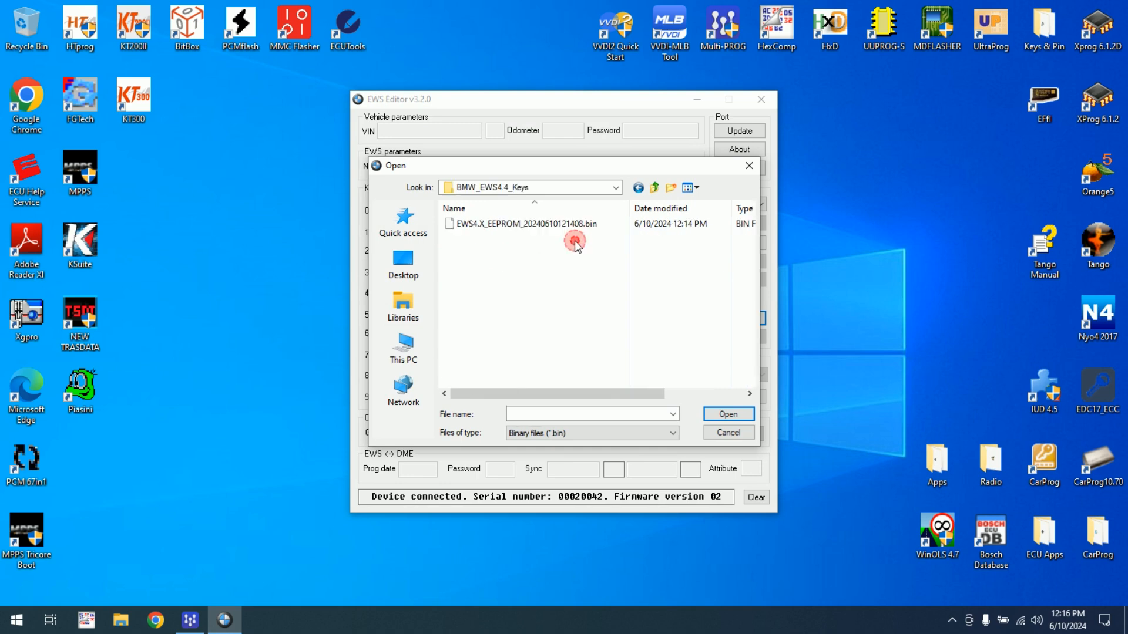
pyautogui.doubleClick(525, 223)
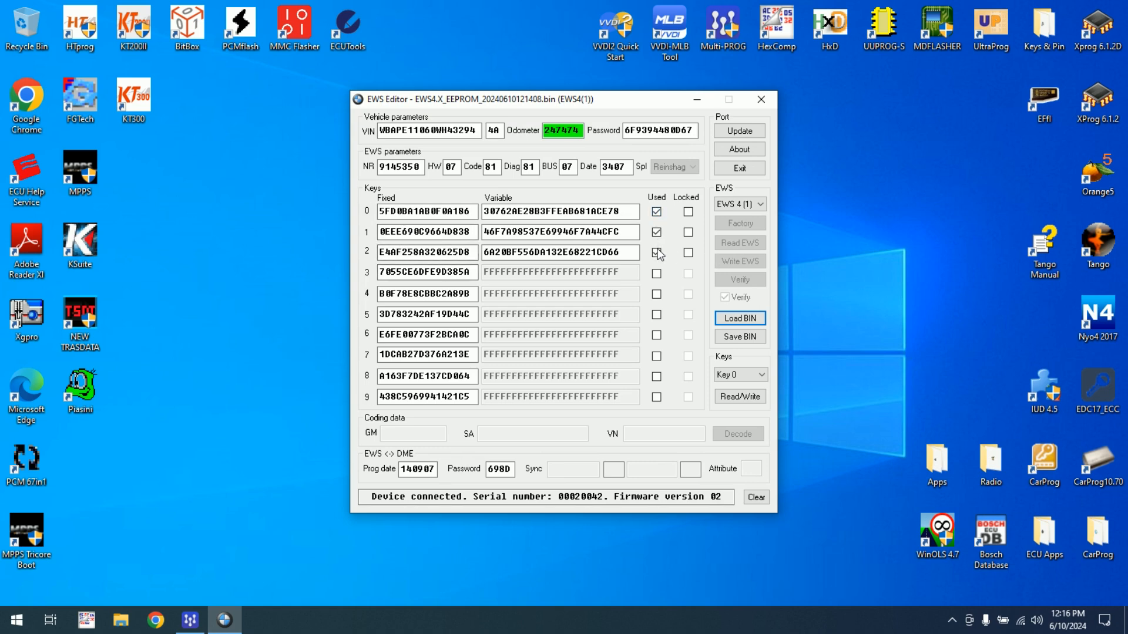
# Inspect key 2's entries, then exit EWS Editor and confirm Yes
pyautogui.click(655, 252)
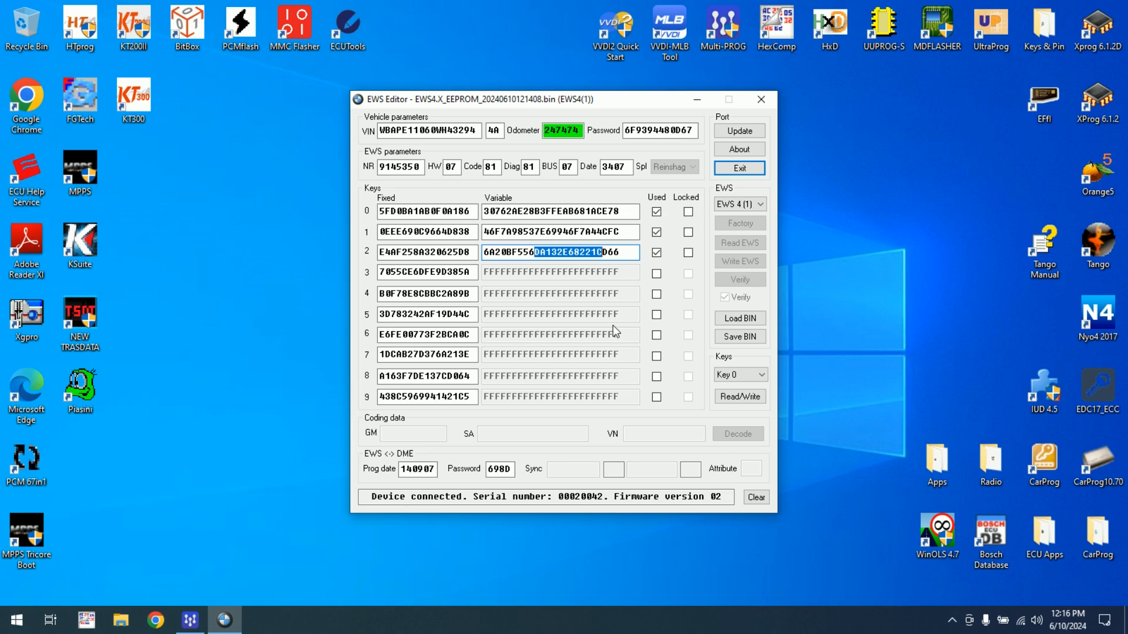
pyautogui.click(760, 99)
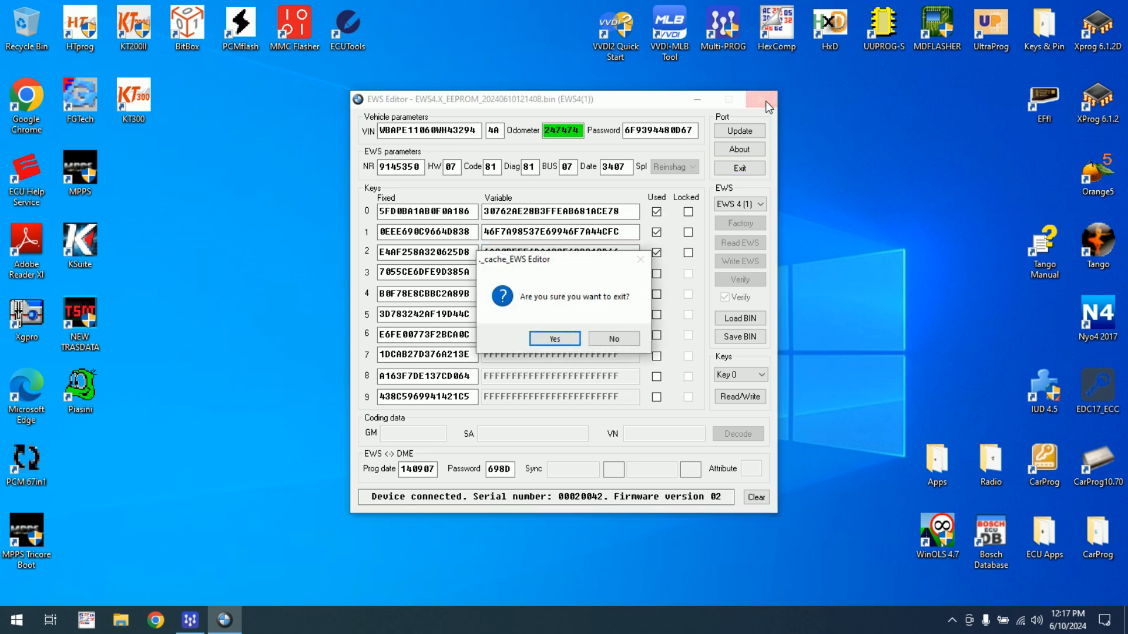
pyautogui.click(553, 338)
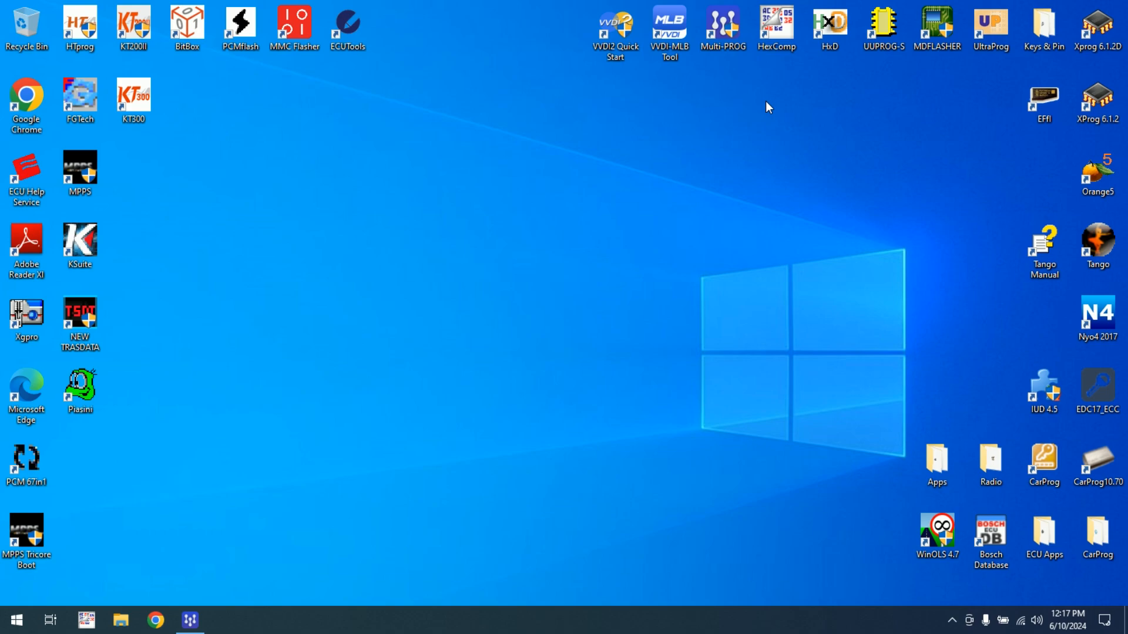
pyautogui.moveTo(1072, 439)
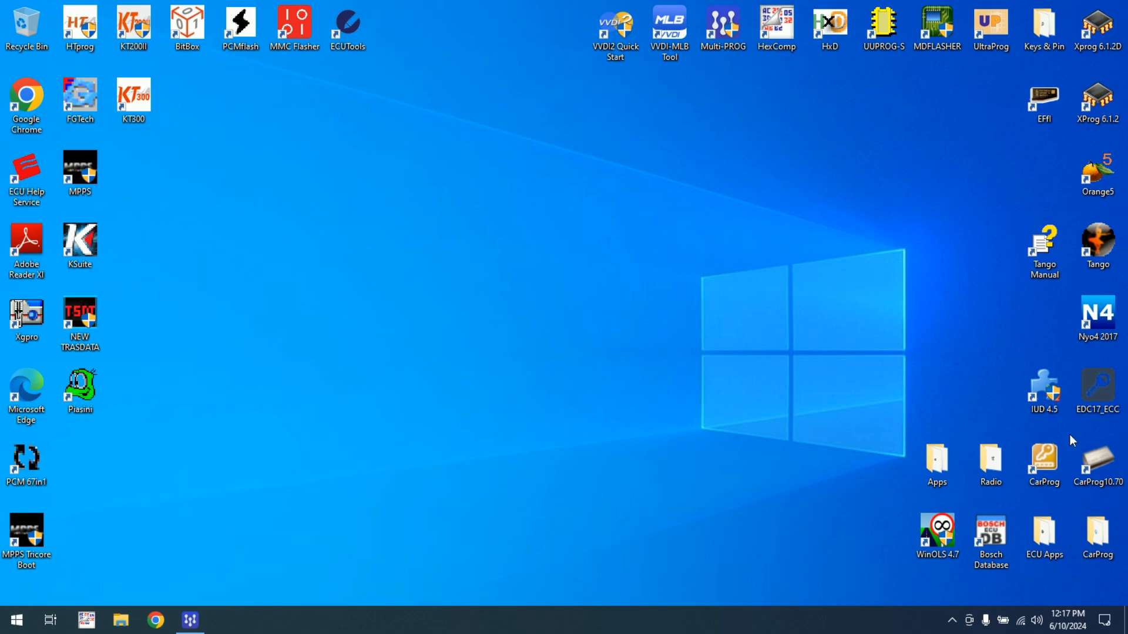